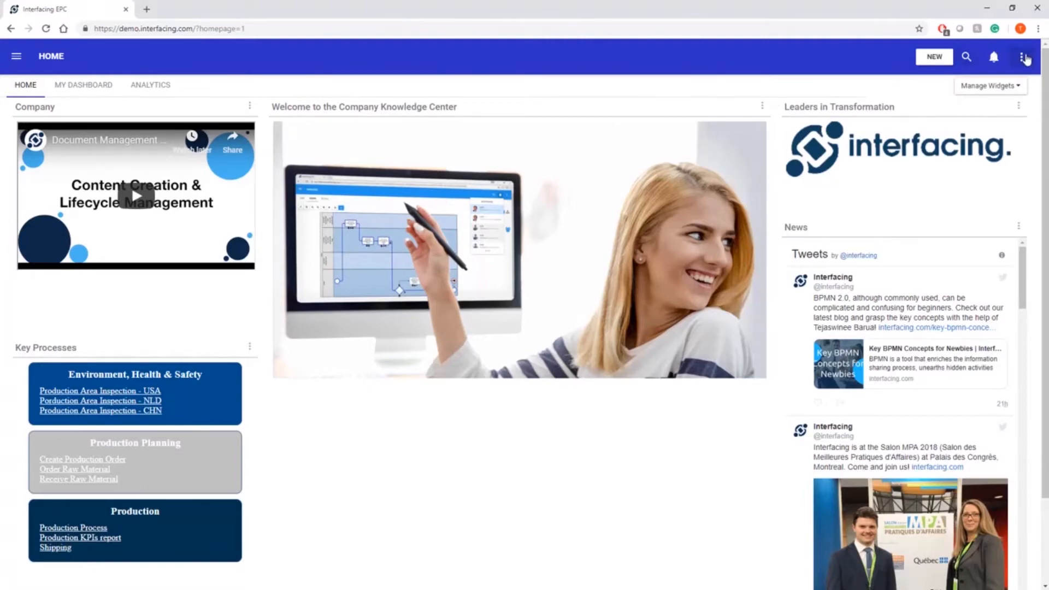
Go from the home page to the Environment Admin general settings via the three-dot menu.
click(1024, 56)
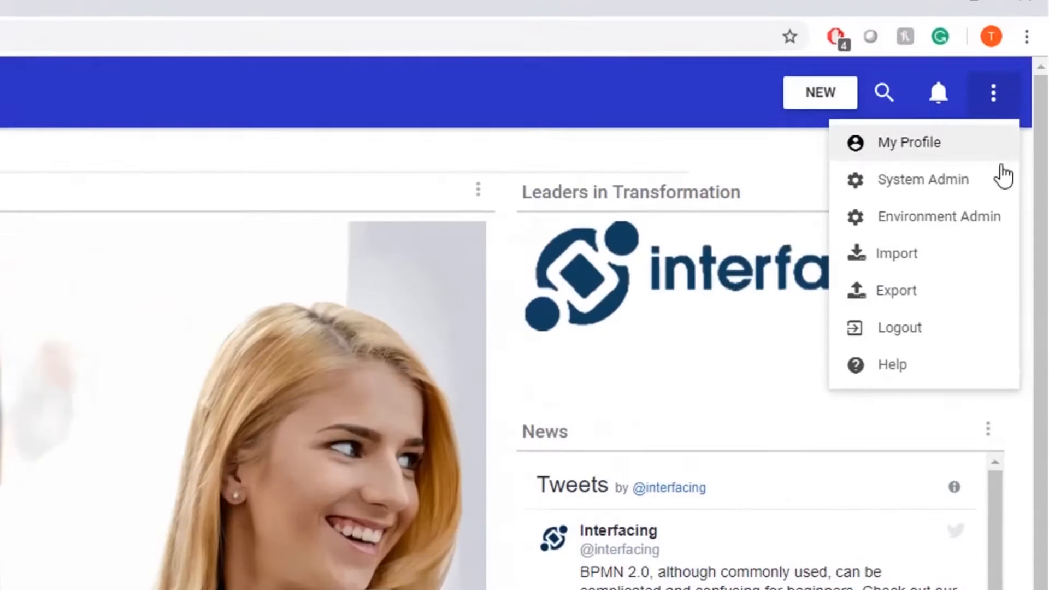
click(923, 178)
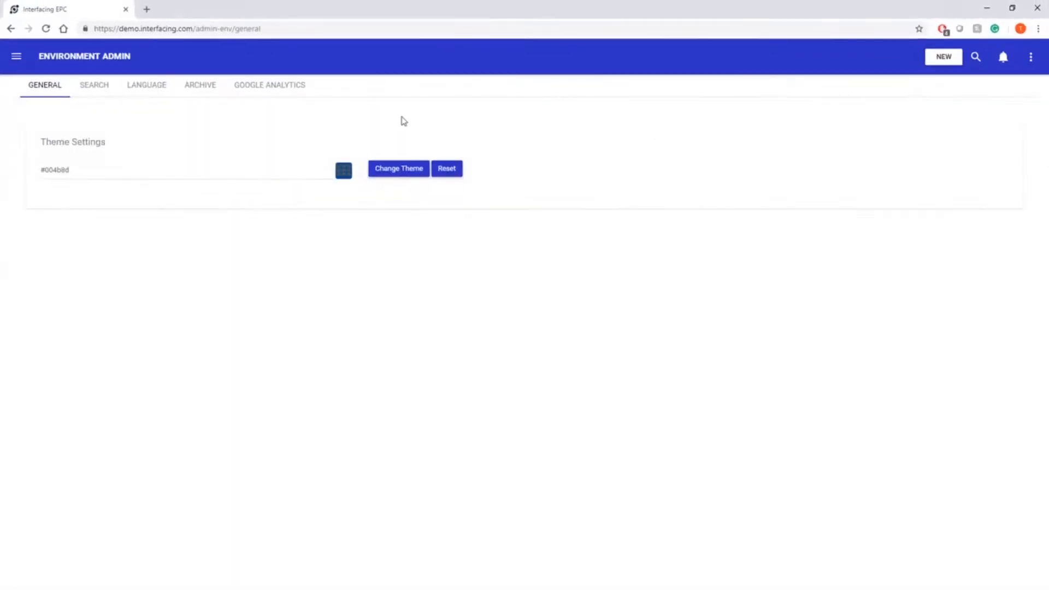
In the Archive of deleted objects, select the deleted Test Execution process for restoring.
click(199, 86)
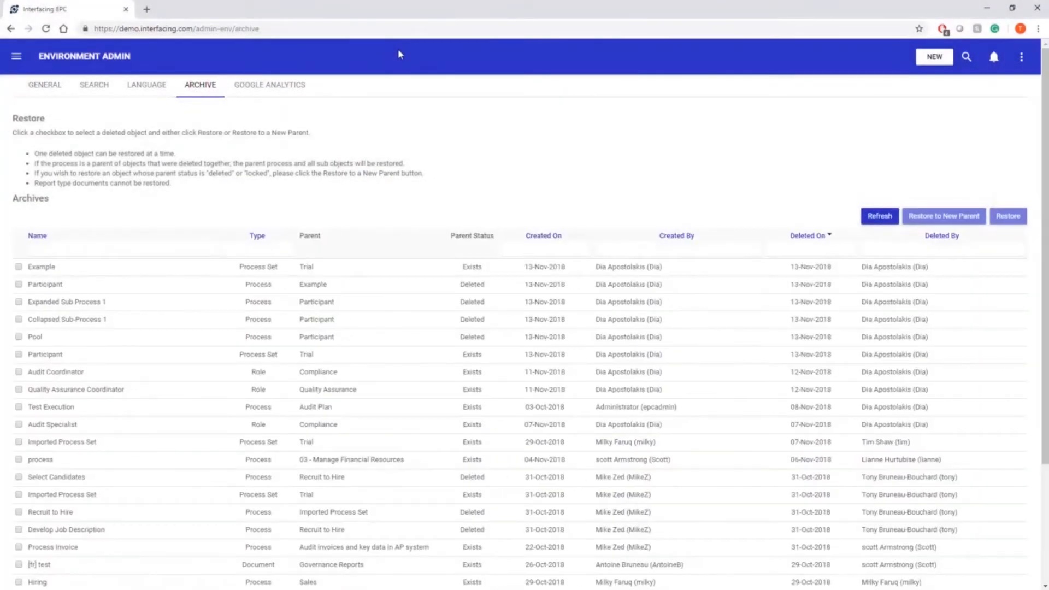
click(18, 406)
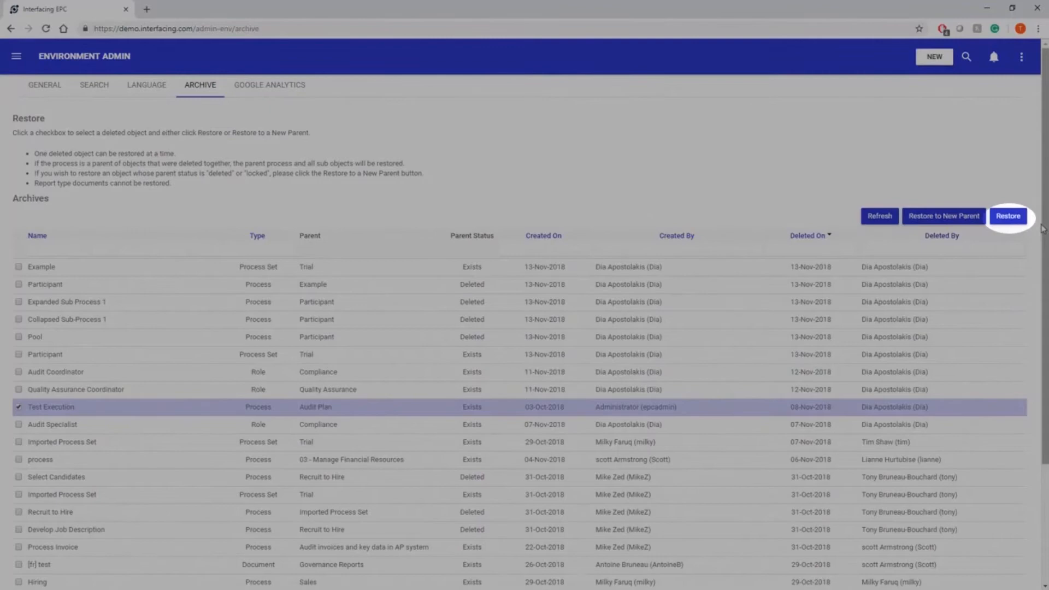
mouse_move(944, 215)
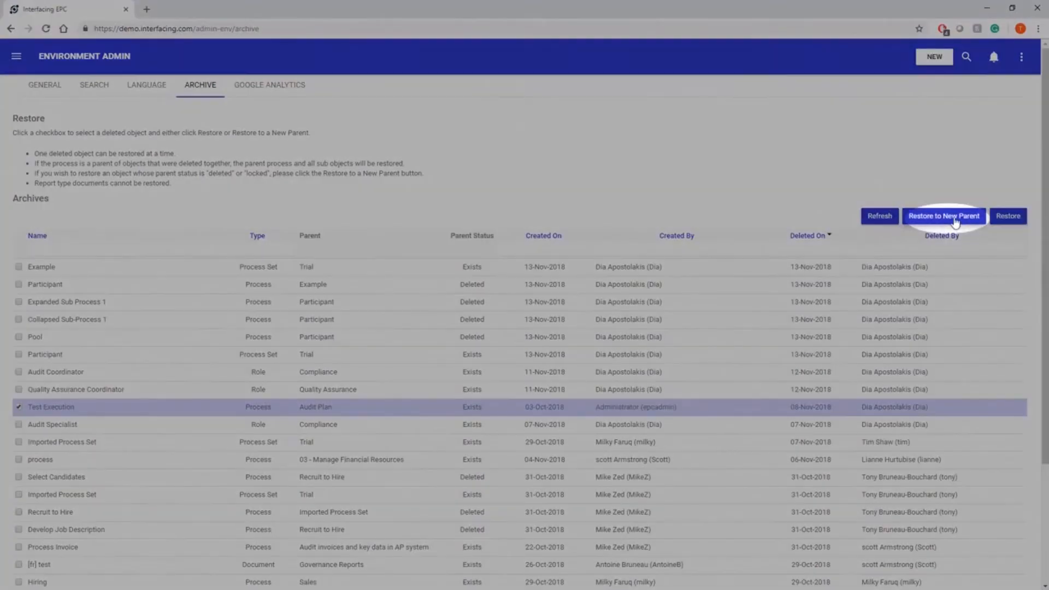
Restore Test Execution to a new parent, 02.02 Quality Management under 02- Operations.
click(943, 215)
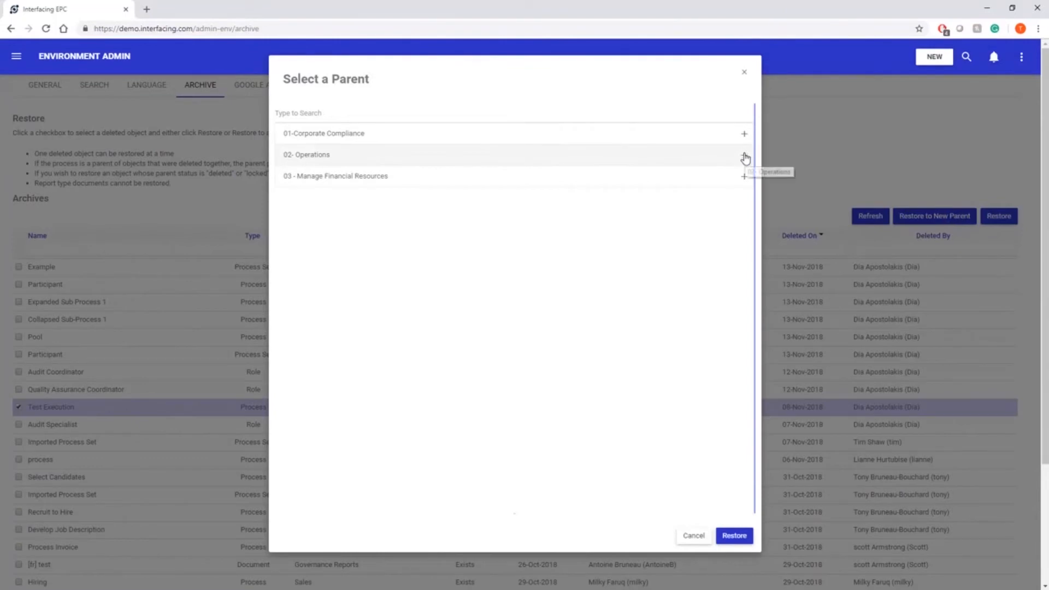
click(743, 154)
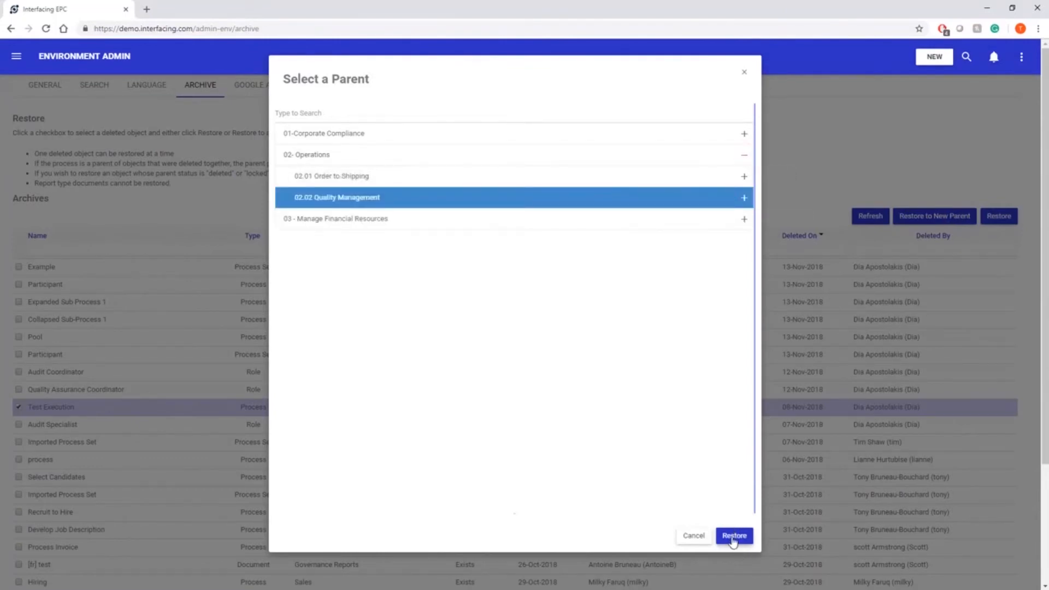
click(733, 535)
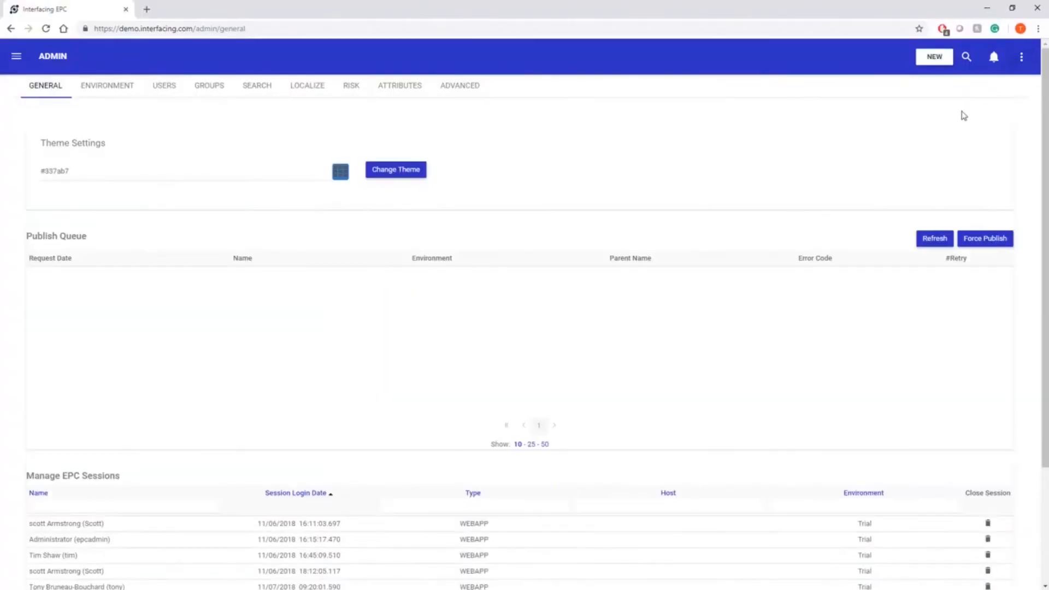
mouse_move(126, 94)
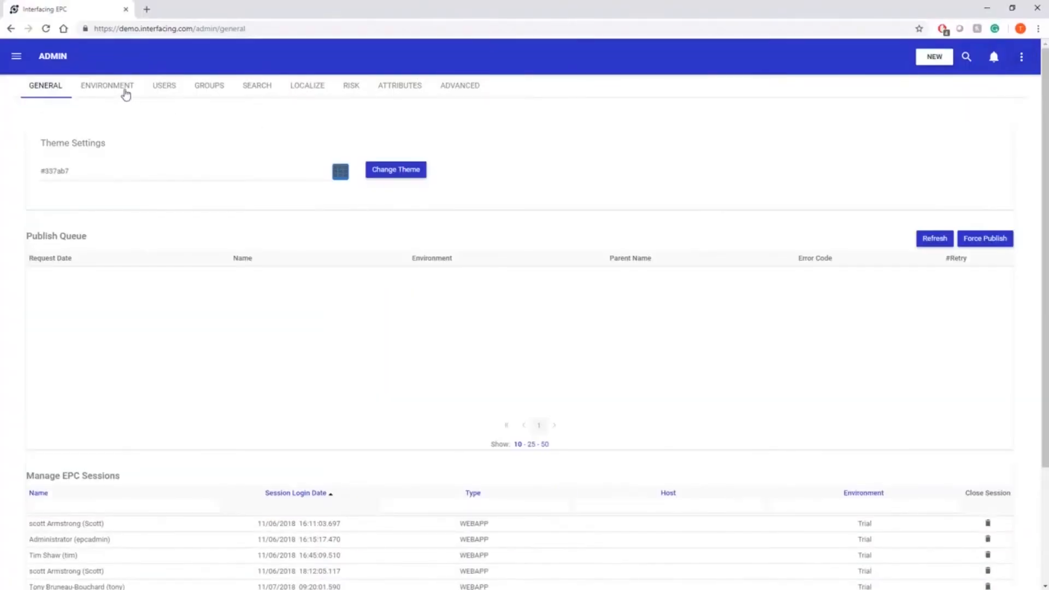
Show the System Admin environments list with active and deleted environments.
click(107, 85)
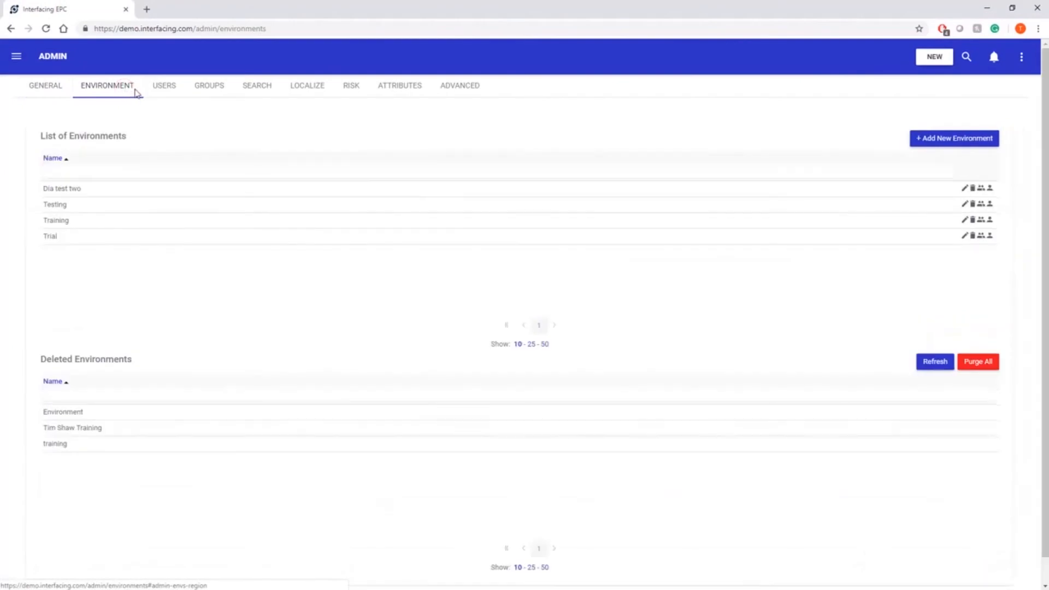
mouse_move(887, 262)
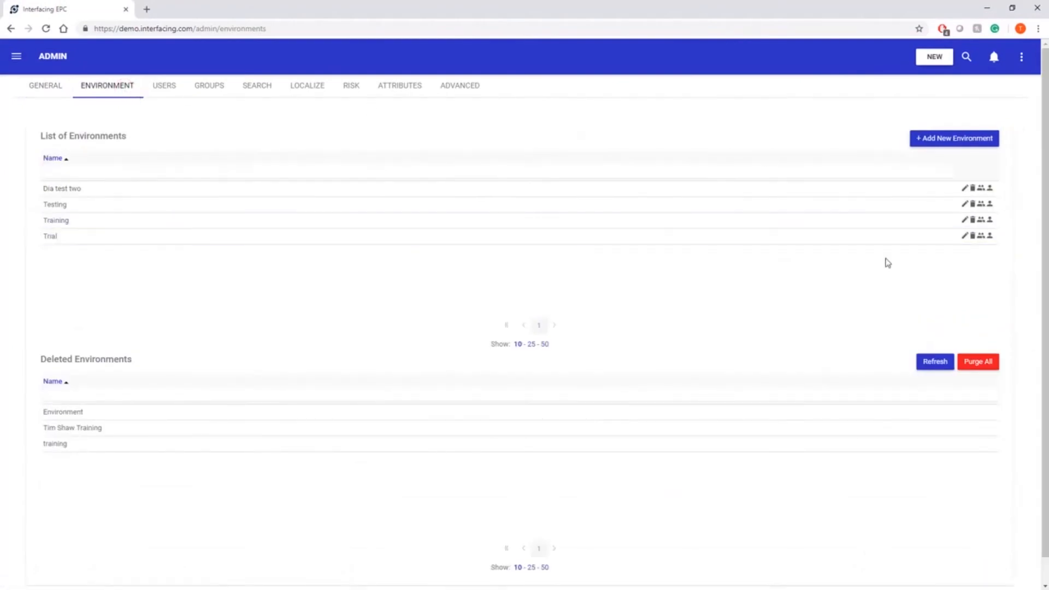
mouse_move(916, 286)
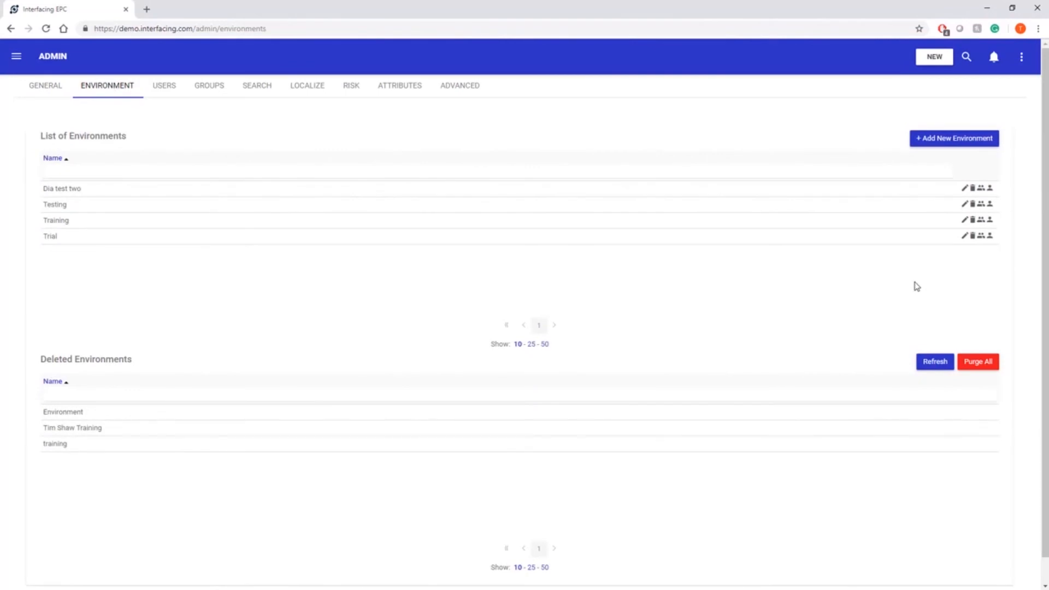
mouse_move(919, 293)
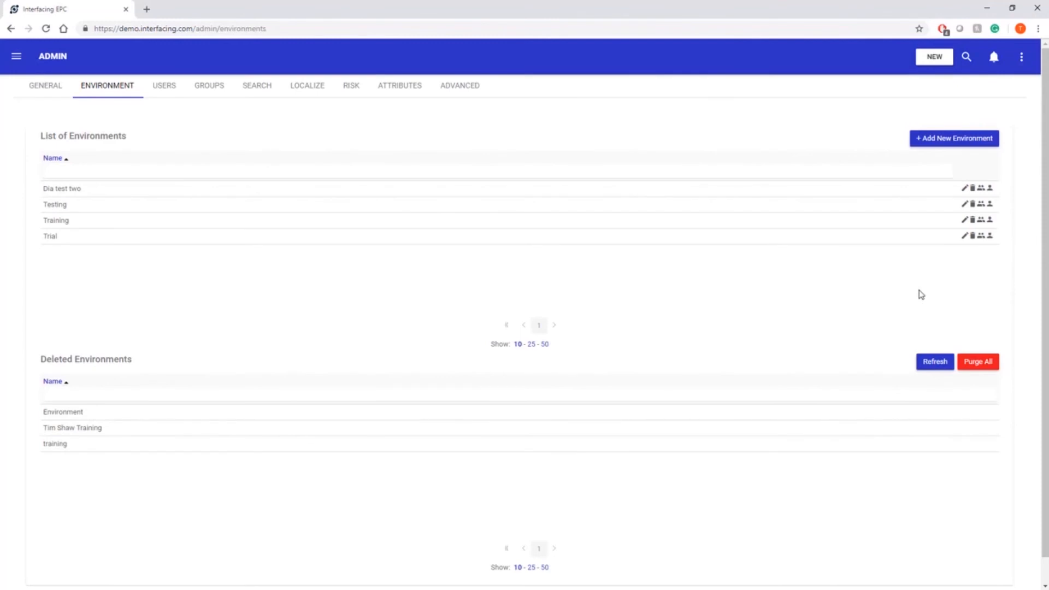
mouse_move(979, 367)
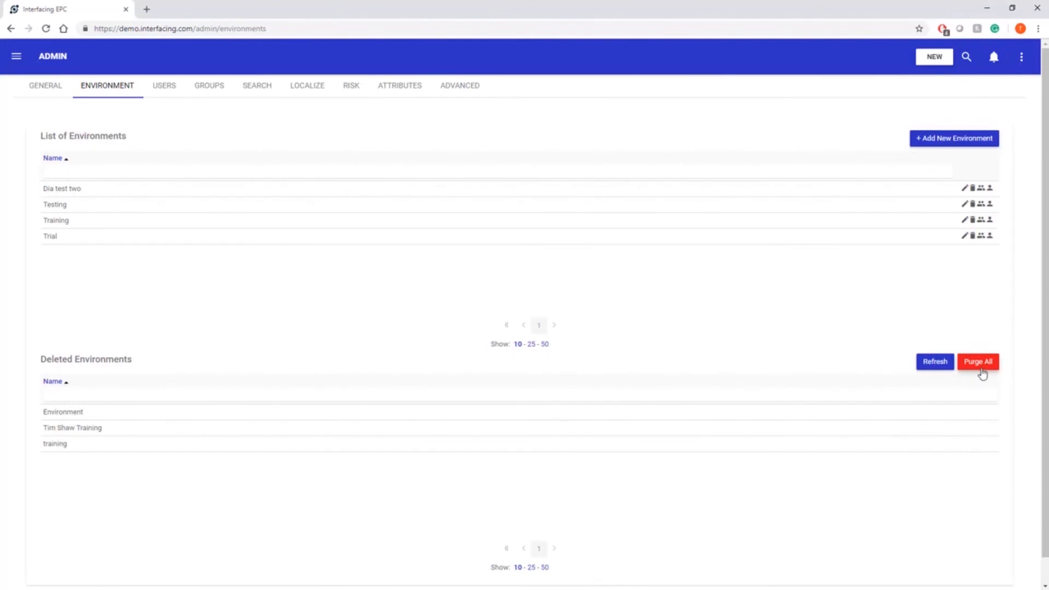
Purge all deleted environments and confirm the permanent deletion.
click(977, 362)
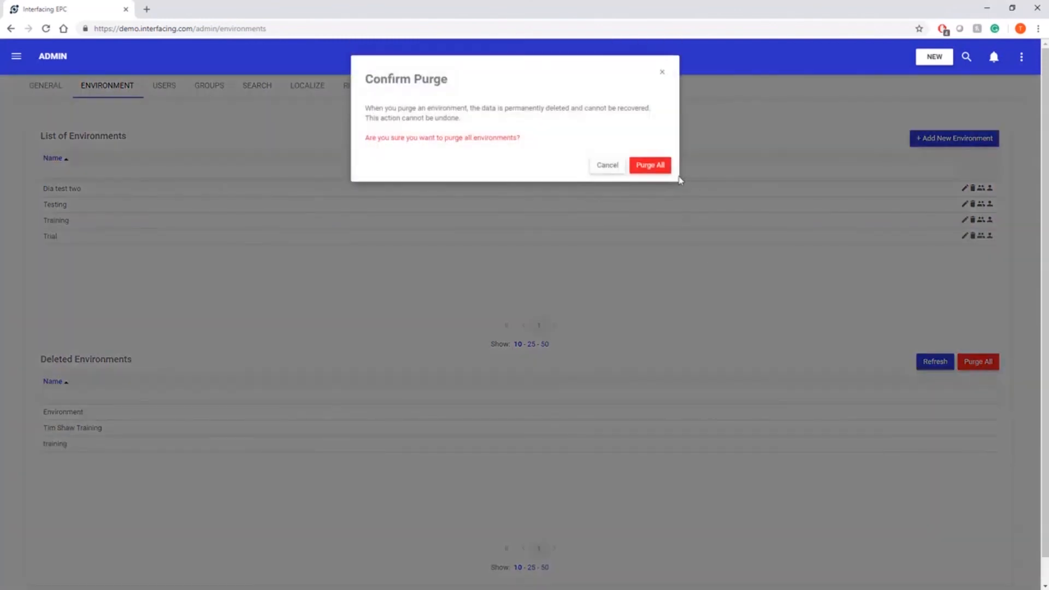
click(649, 165)
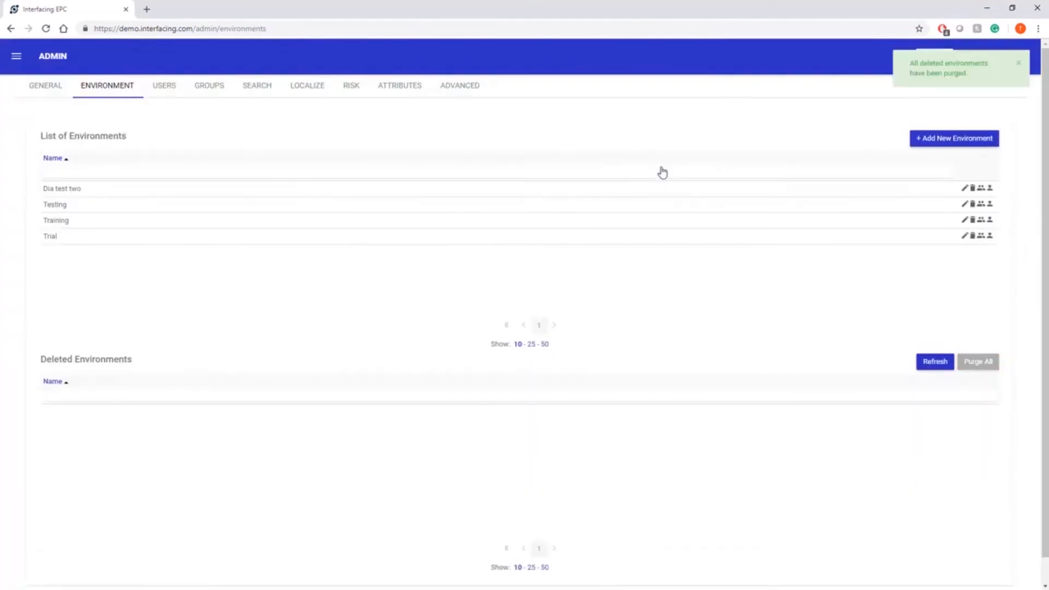